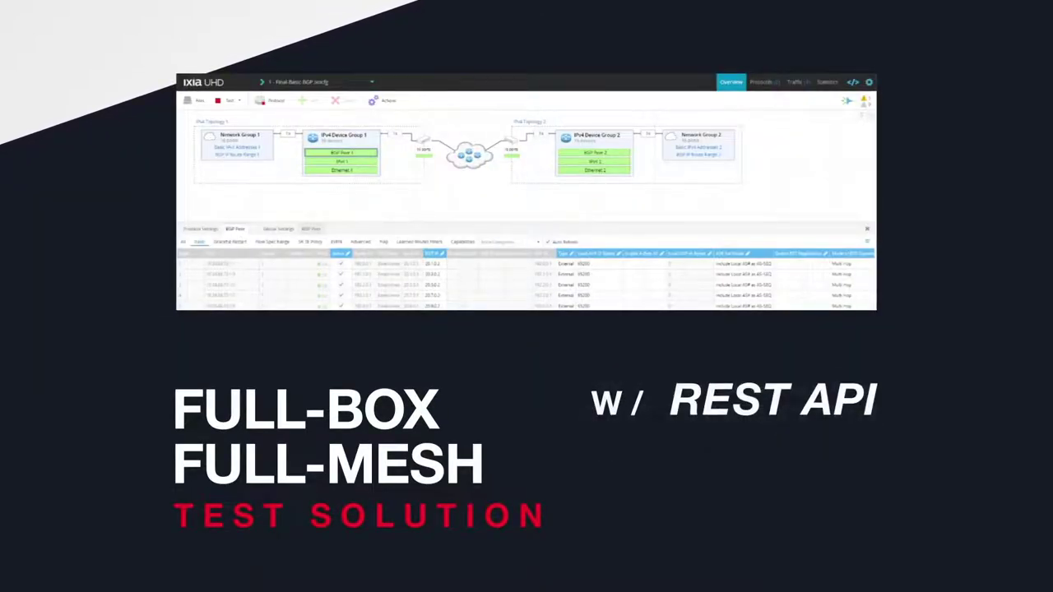
Show the UHD Test 1 session's West topology 16-port assignment.
left_click(765, 82)
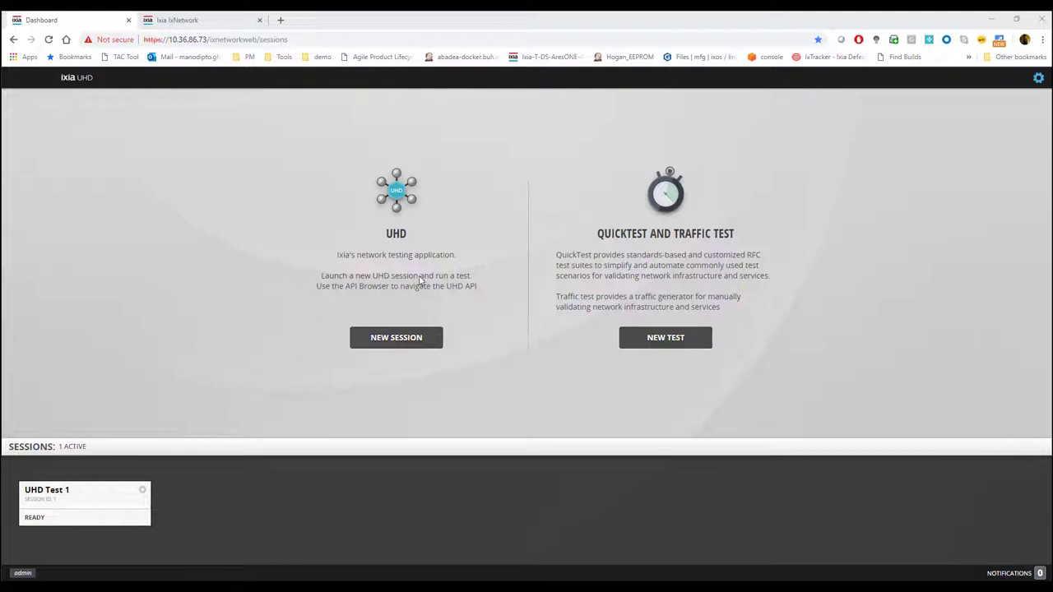
mouse_move(642, 393)
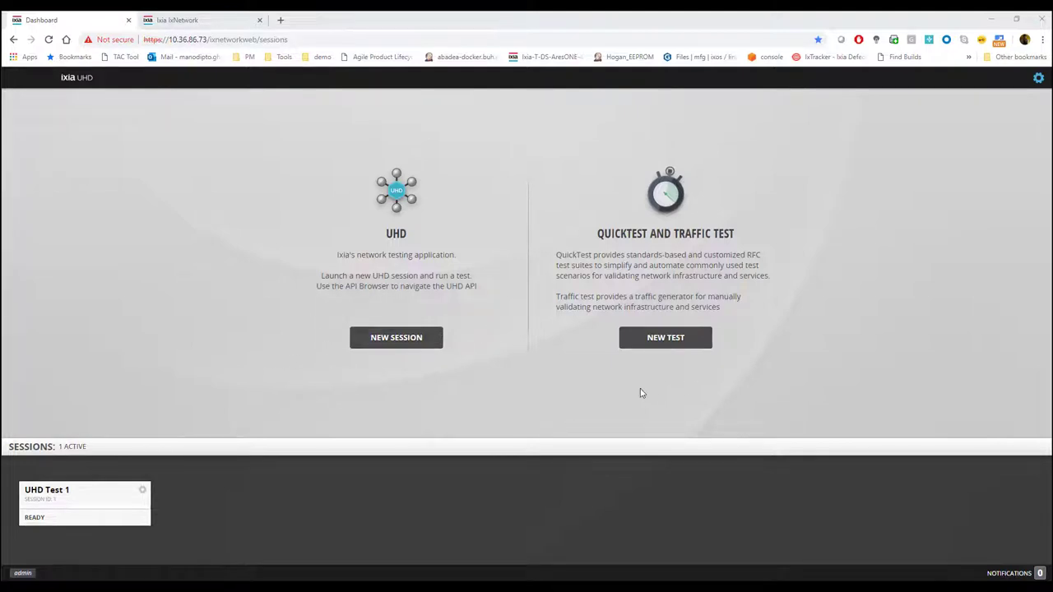
mouse_move(258, 377)
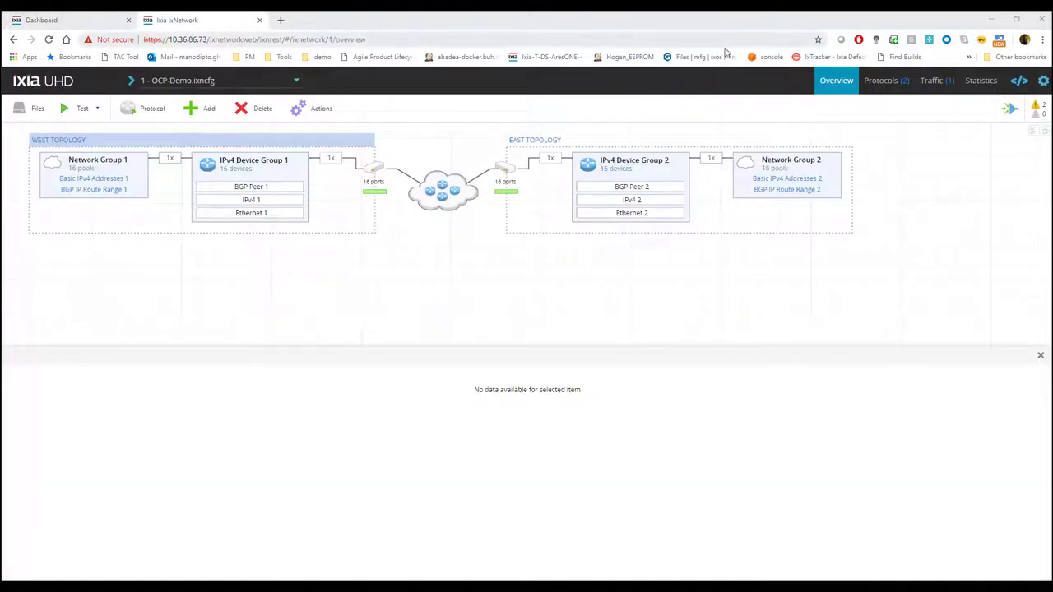
mouse_move(280, 240)
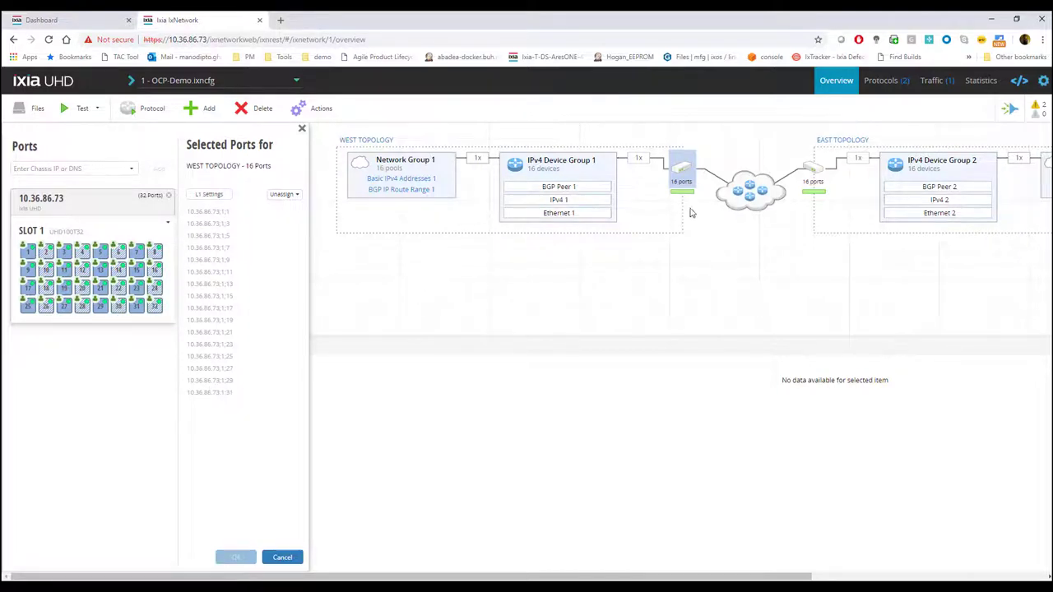
Leave the West port assignment and view the unapplied Network Group 1-to-2 traffic item.
left_click(937, 79)
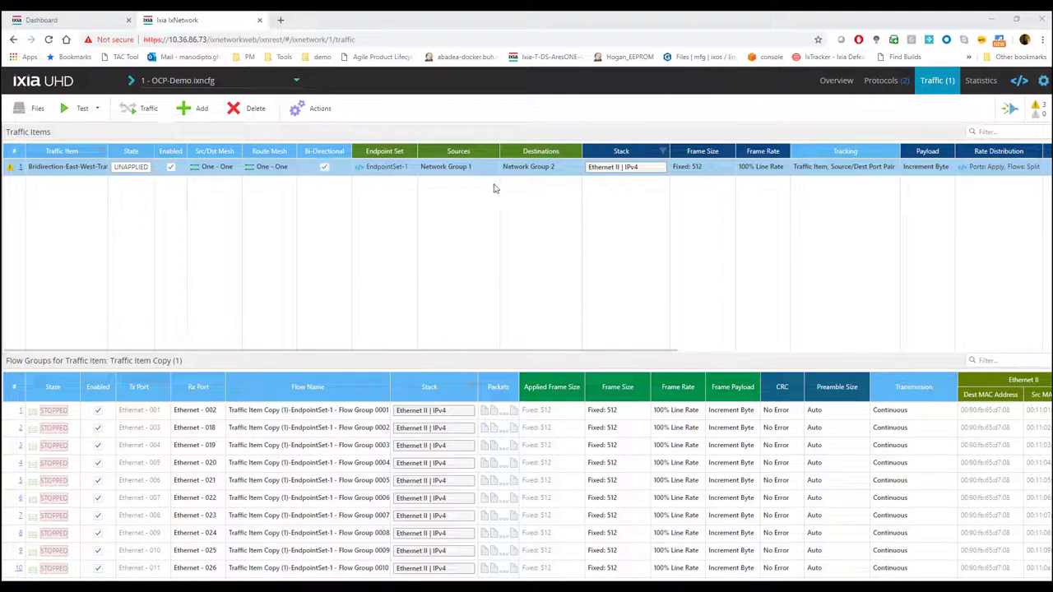
mouse_move(690, 180)
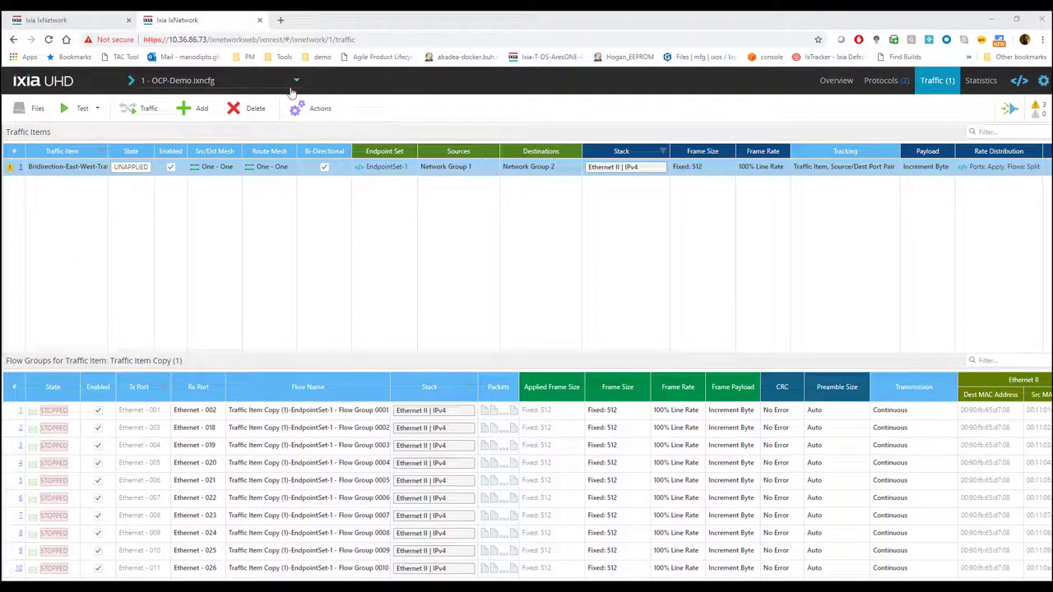
mouse_move(152, 32)
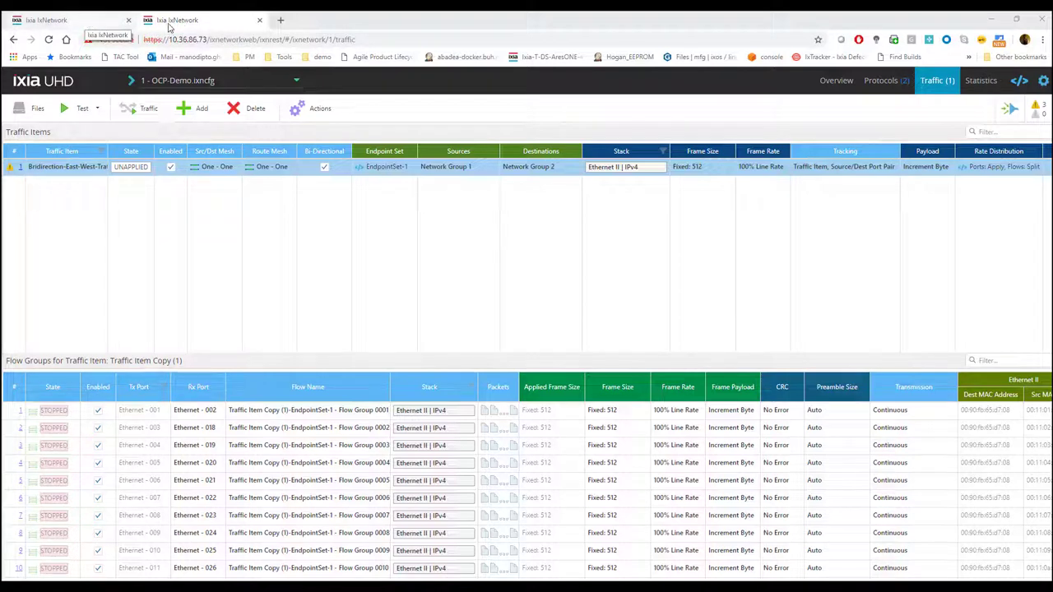
Place overview and traffic views side by side and start the test scenario.
left_click(836, 79)
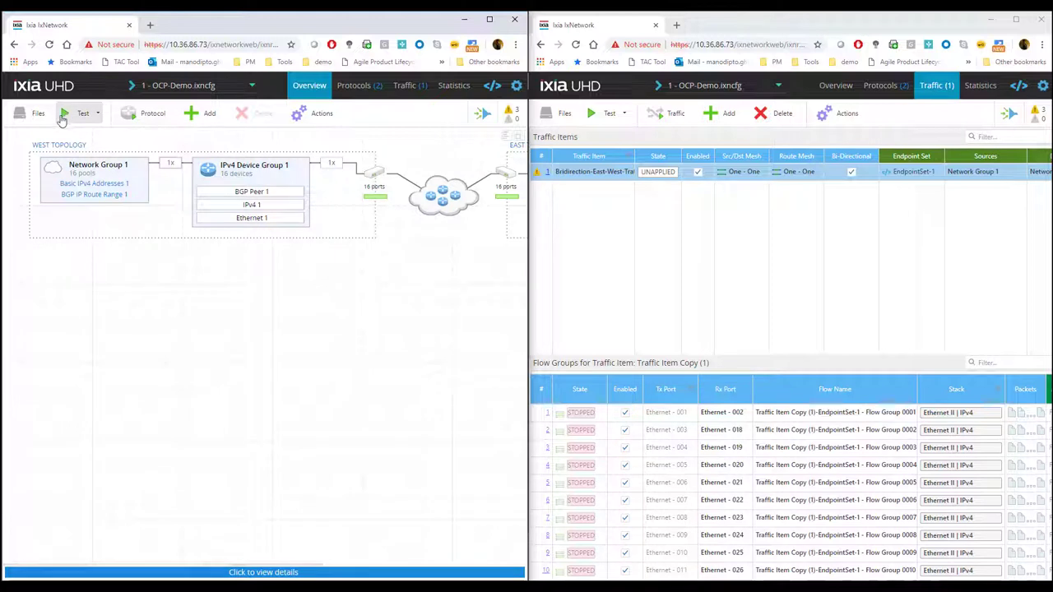
left_click(82, 112)
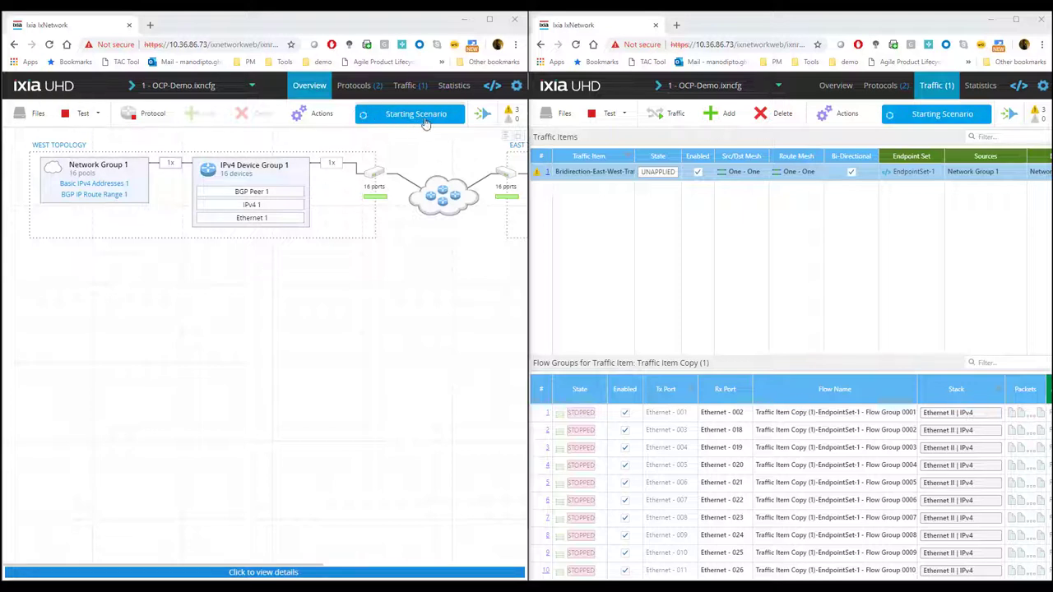
mouse_move(321, 273)
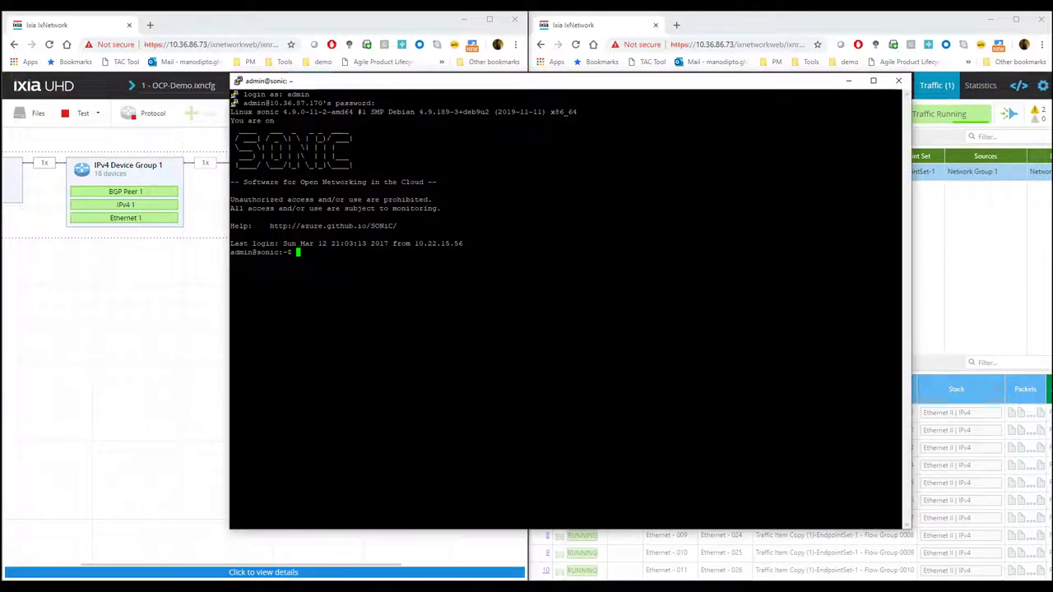
Enter vtysh on the SONiC switch and run the show ip bgp query.
key("Return")
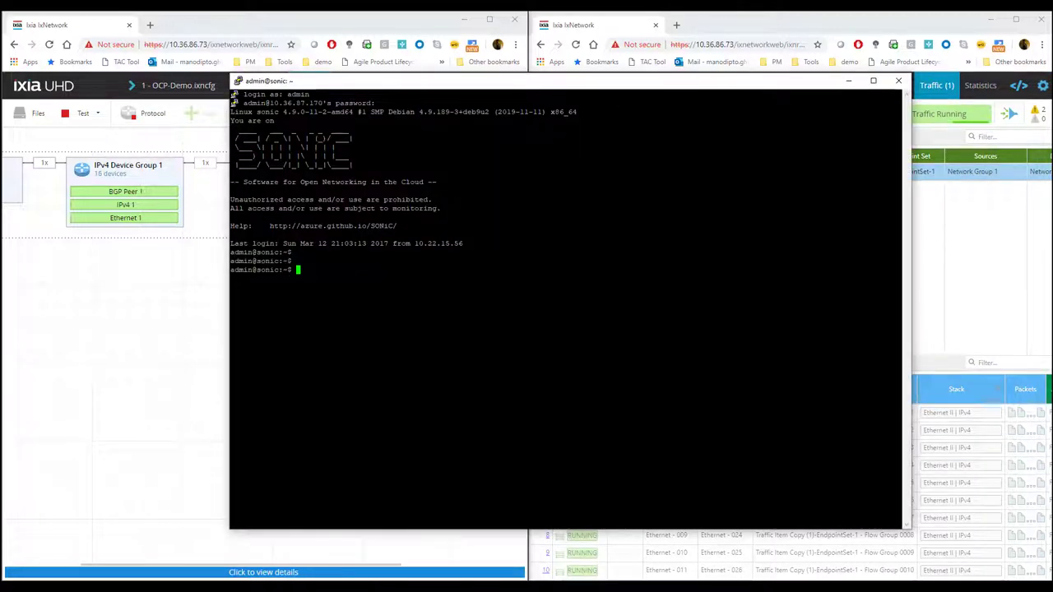
type("vtysh")
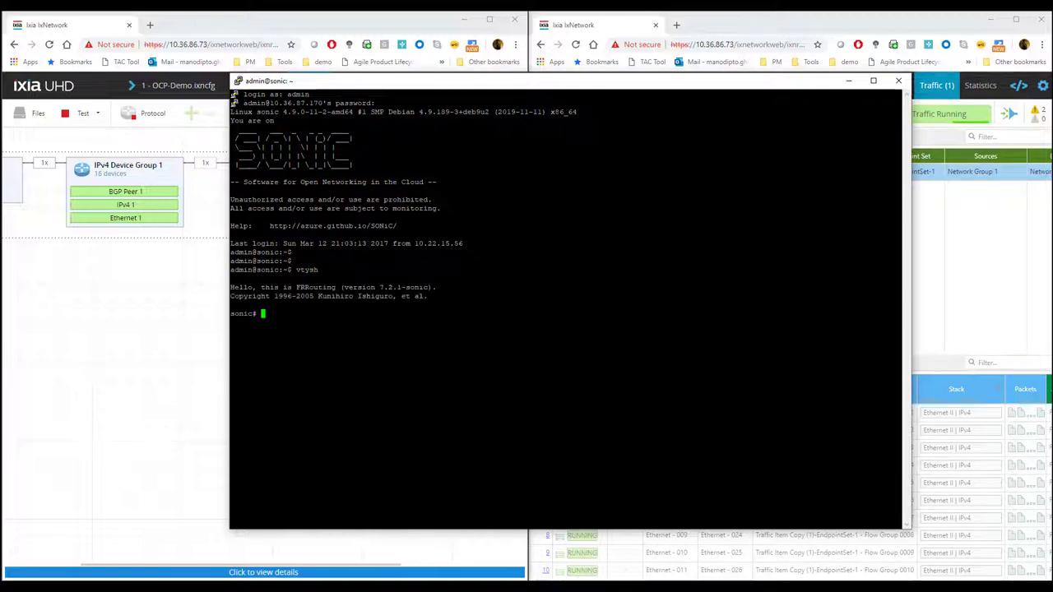
type("sho")
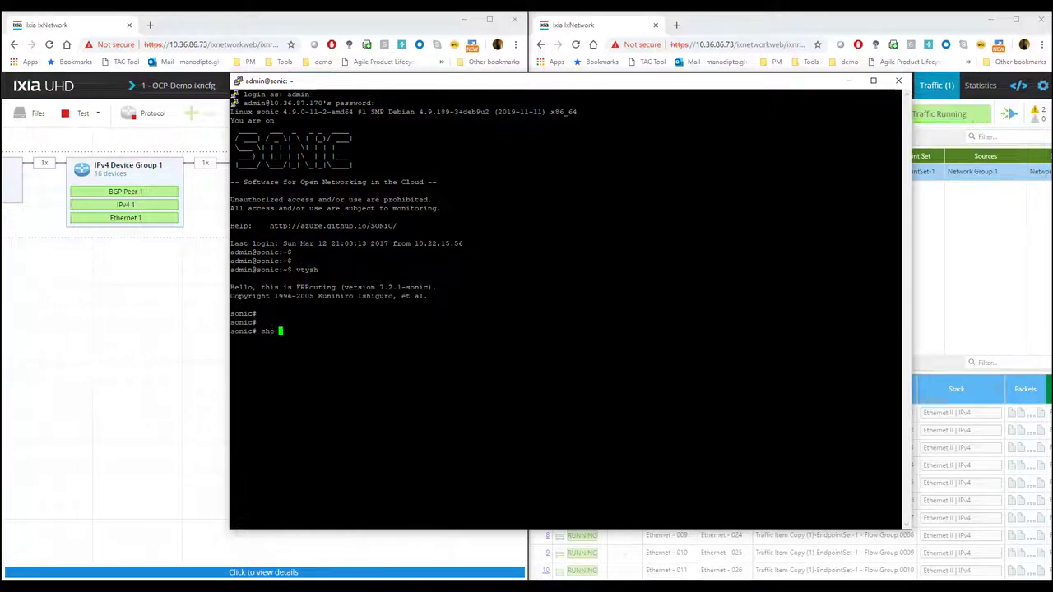
type("ip b")
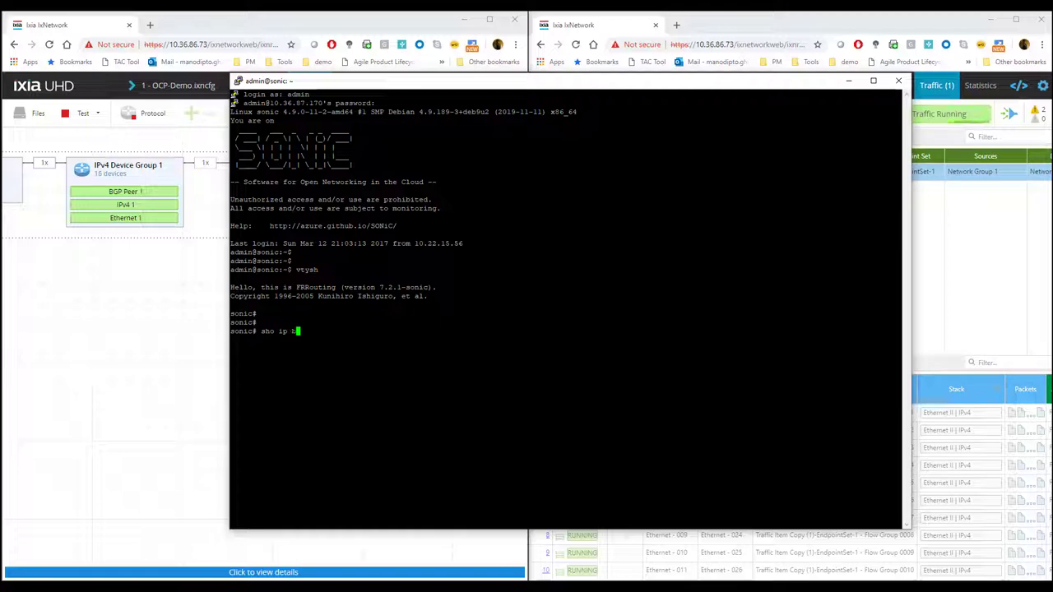
key("Return")
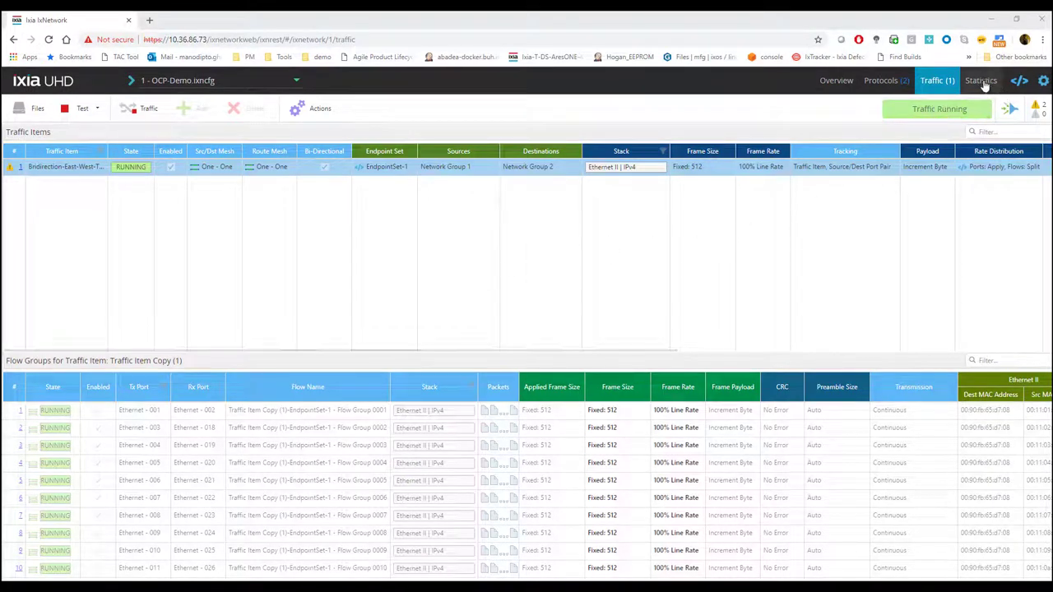
Review L2-L3 Test Summary, Protocols Summary and BGP Peer Drill Down, then return to the overview.
left_click(981, 79)
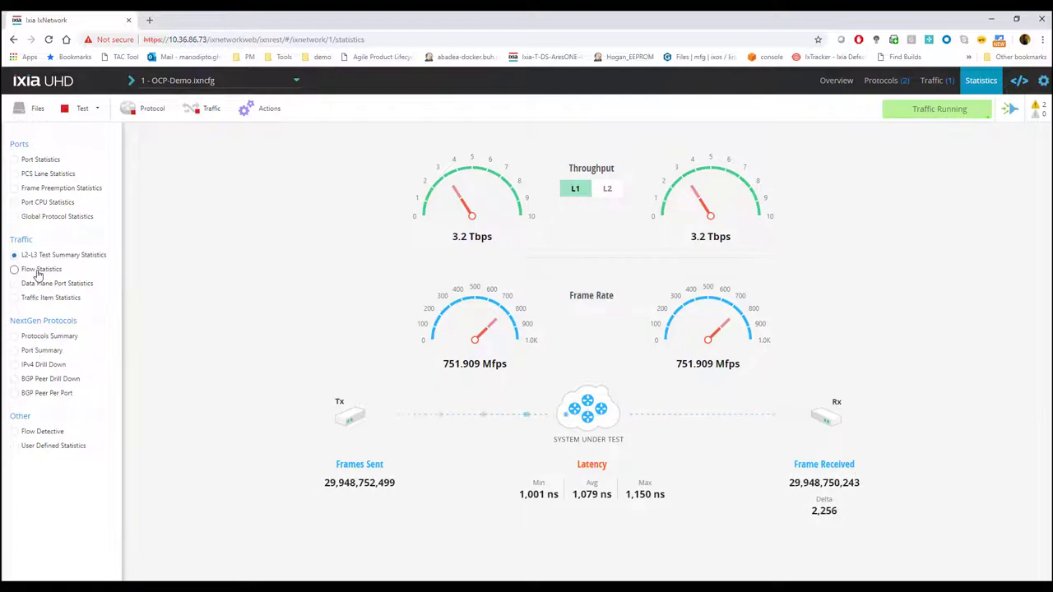
left_click(43, 270)
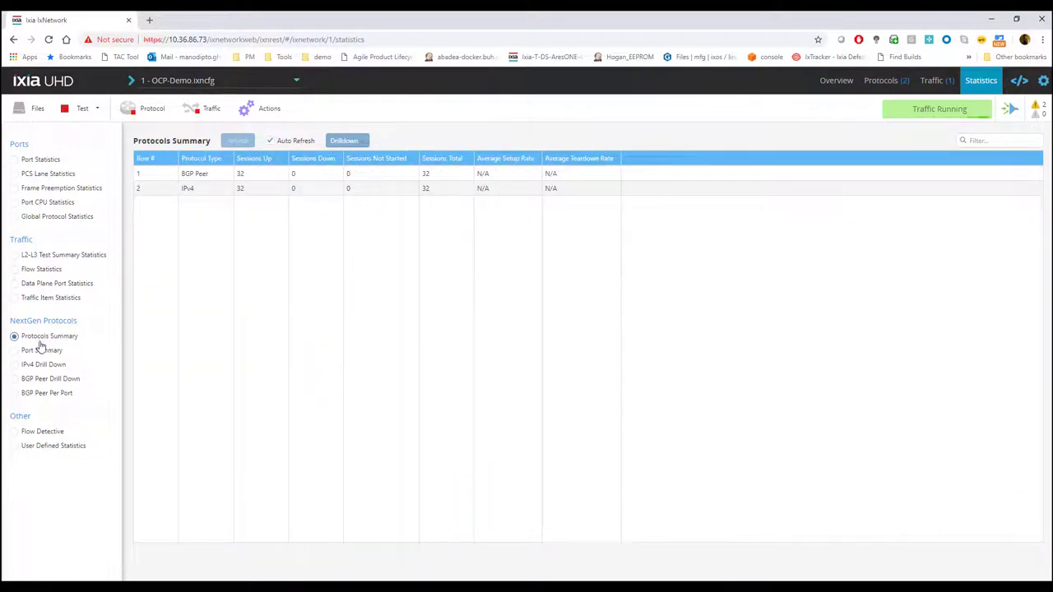
left_click(43, 349)
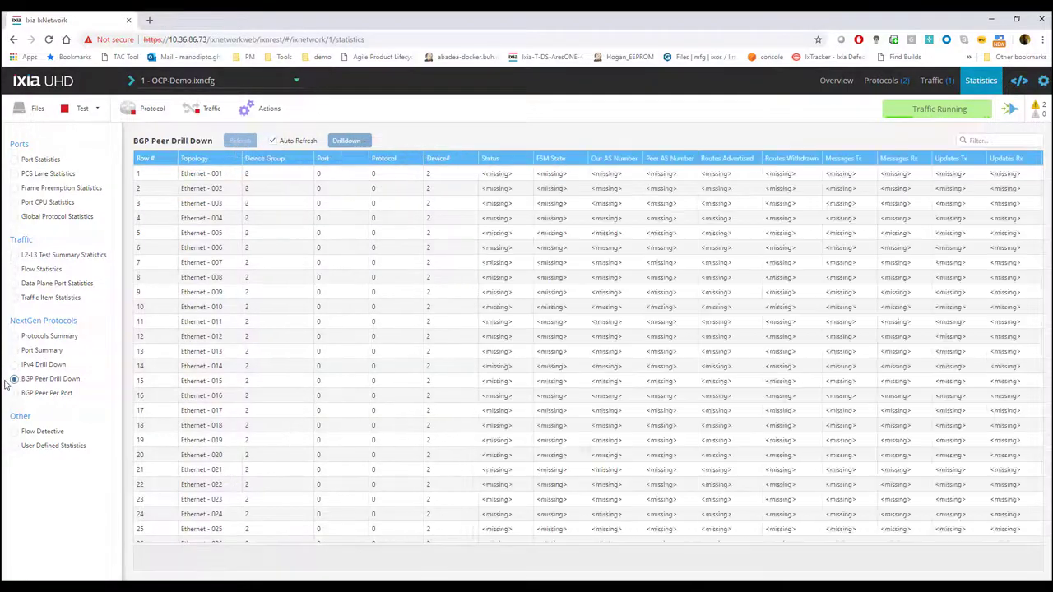
left_click(241, 139)
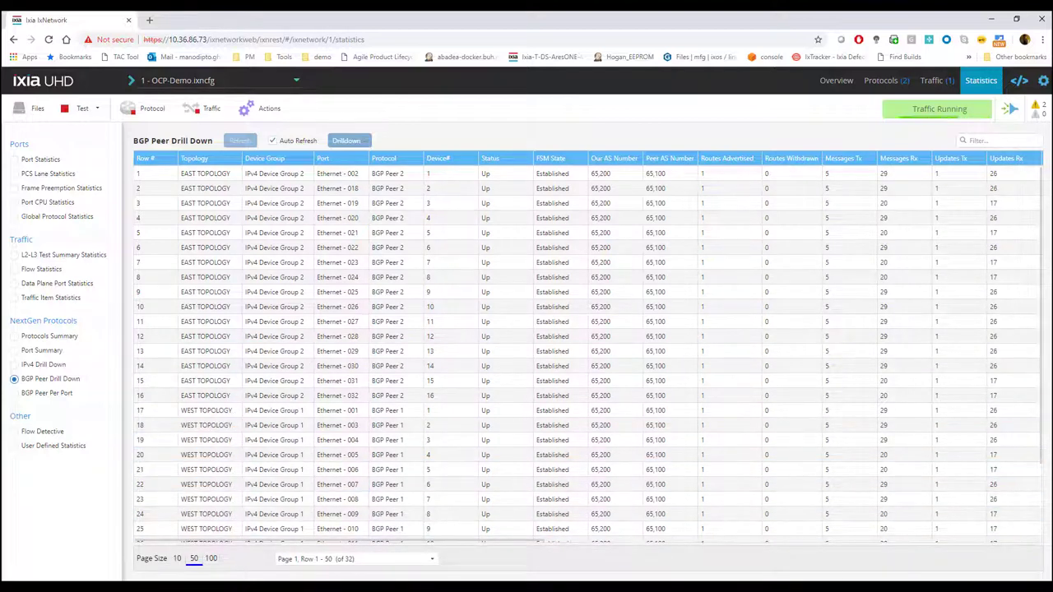
left_click(836, 79)
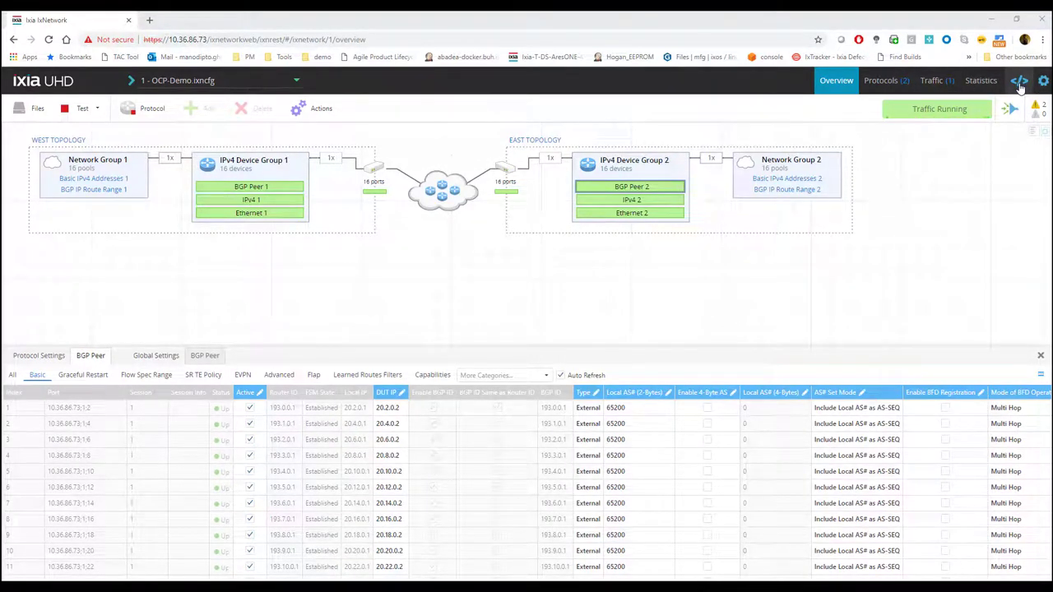
Show the topology collection with WEST TOPOLOGY and EAST TOPOLOGY in the API Browser.
left_click(1021, 80)
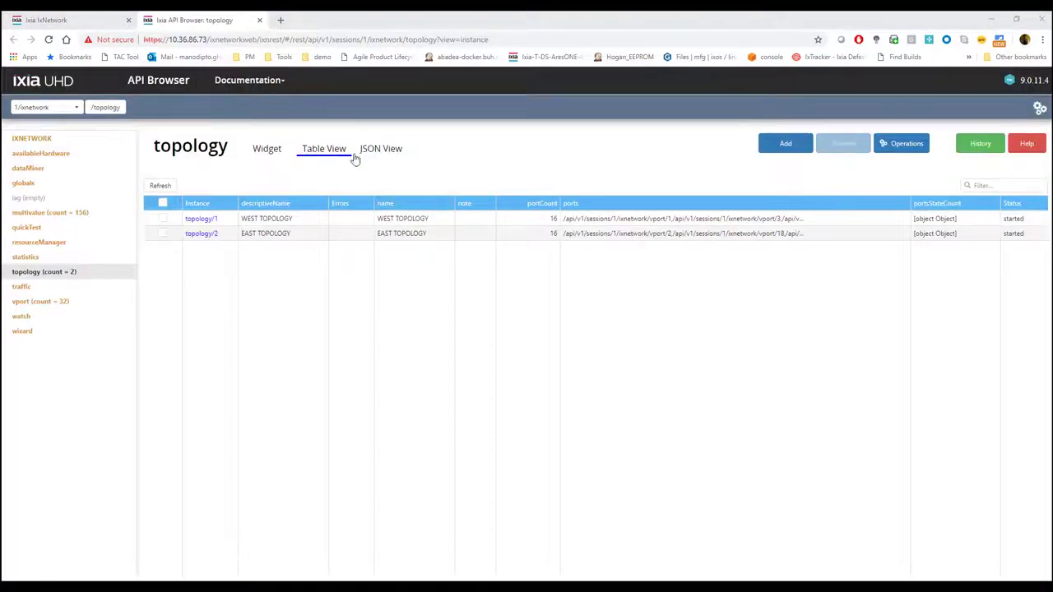
mouse_move(79, 403)
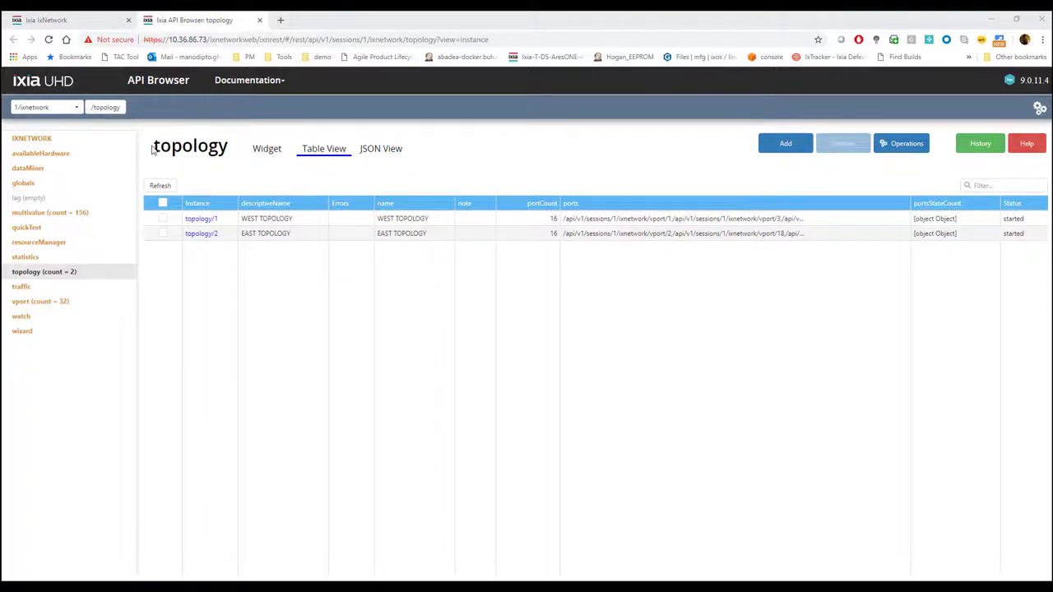
mouse_move(59, 270)
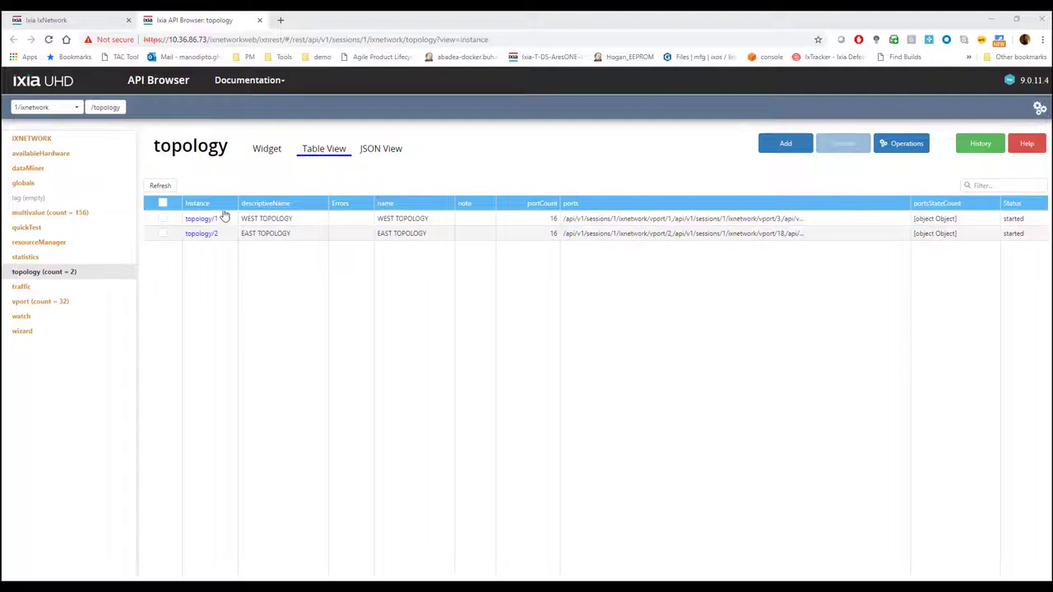
mouse_move(97, 289)
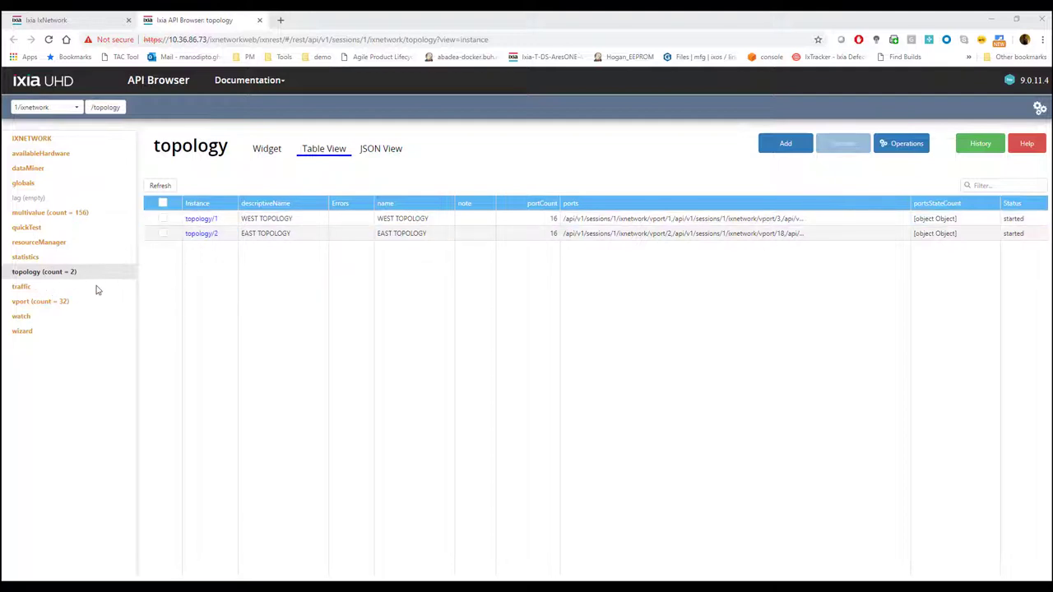
Show topology 1's details and child objects and begin editing its attributes.
left_click(201, 217)
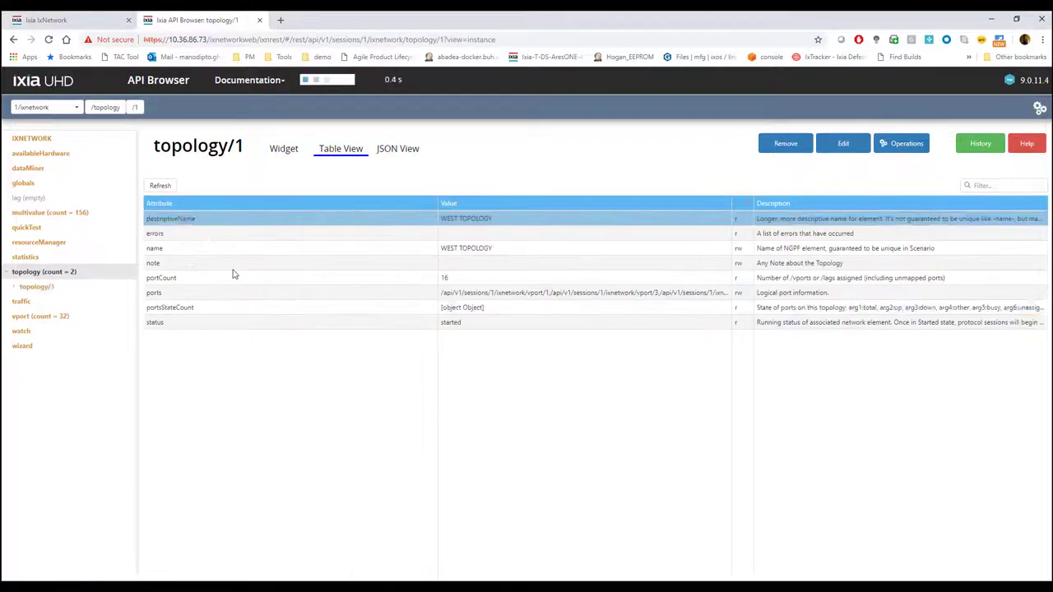
left_click(13, 286)
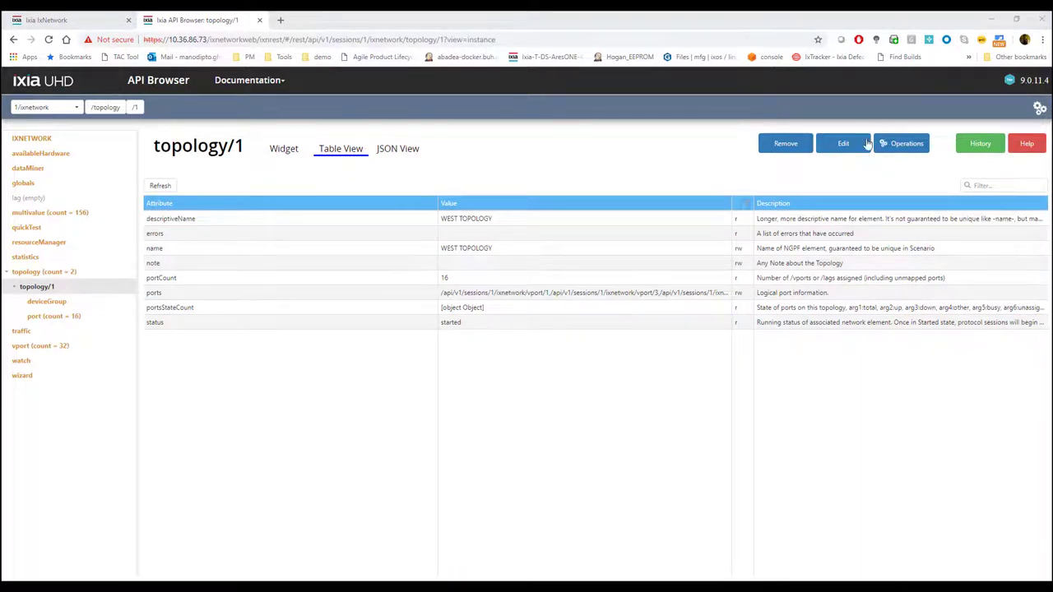
left_click(842, 143)
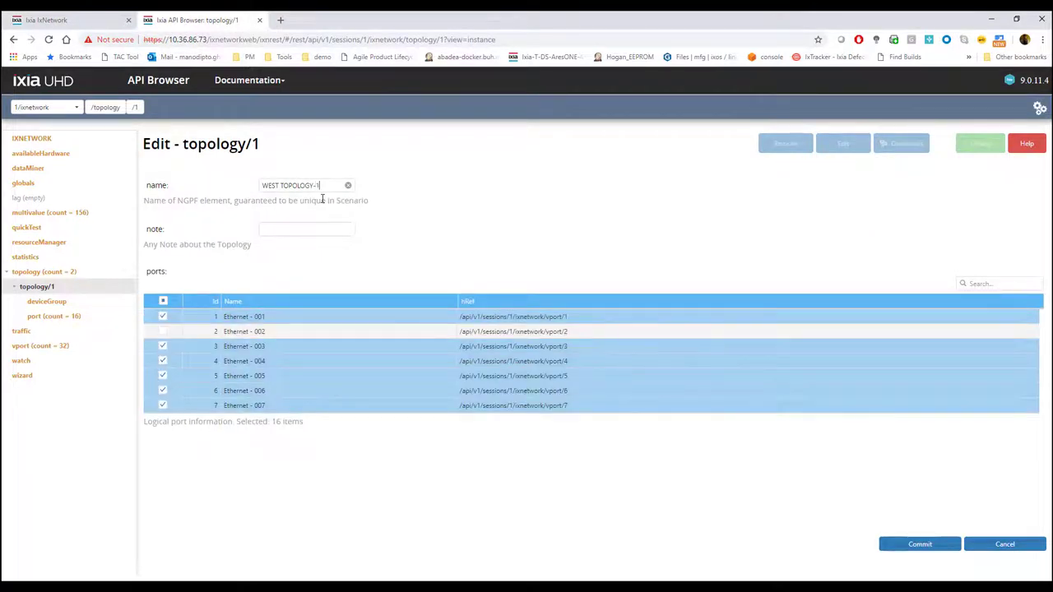
Commit the name WEST TOPOLOGY-1 and show the PATCH request in command history.
left_click(920, 543)
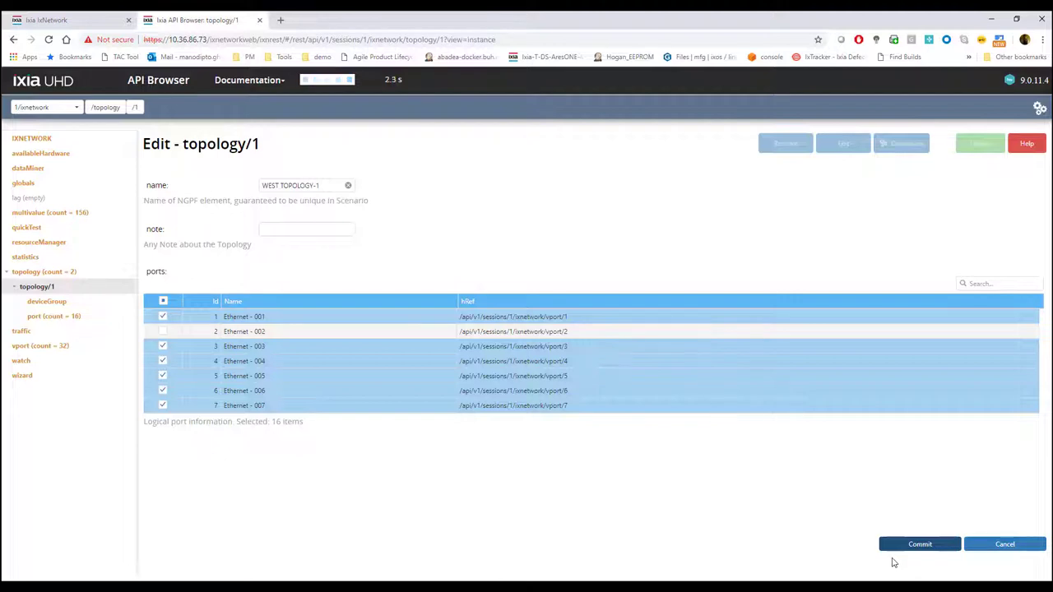
left_click(918, 543)
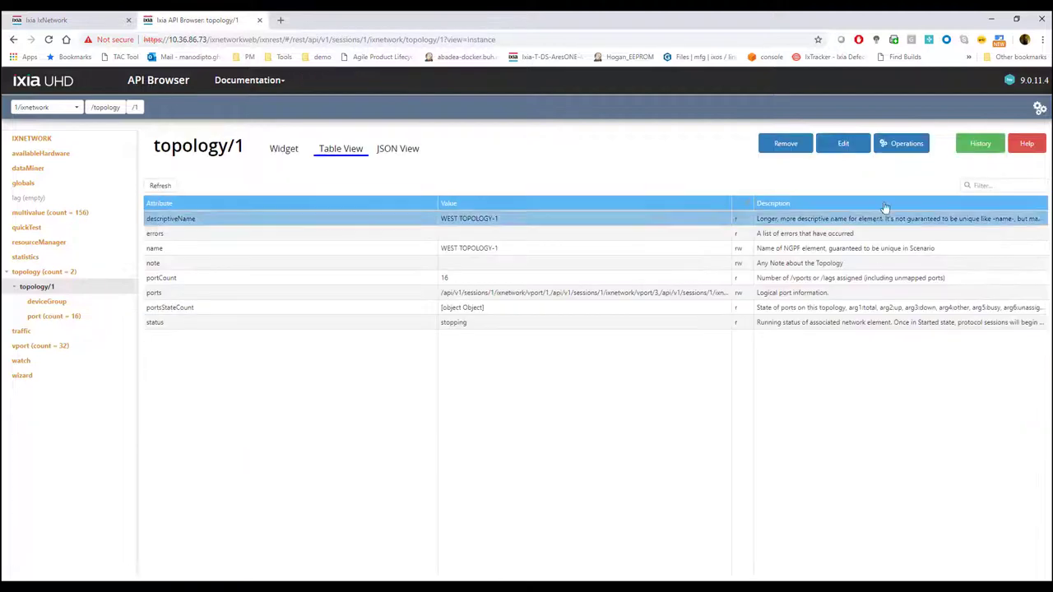
left_click(980, 143)
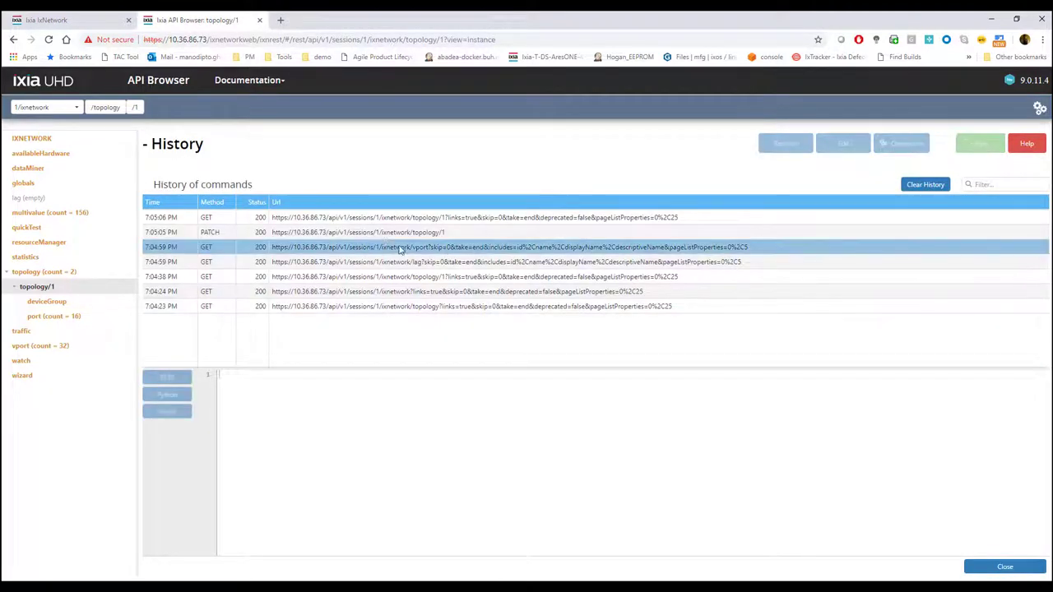